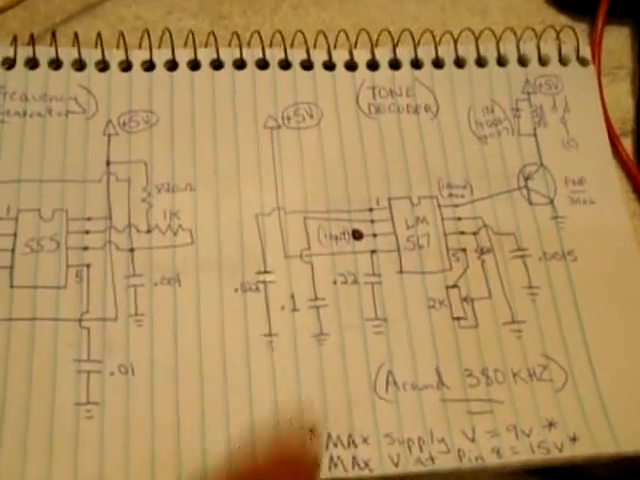
pyautogui.moveTo(320, 240)
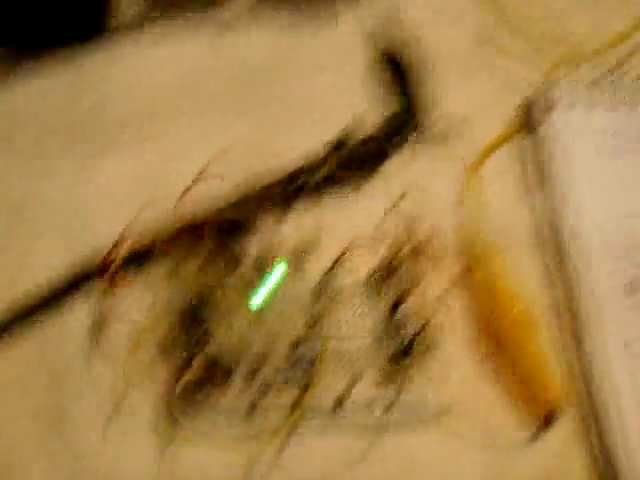